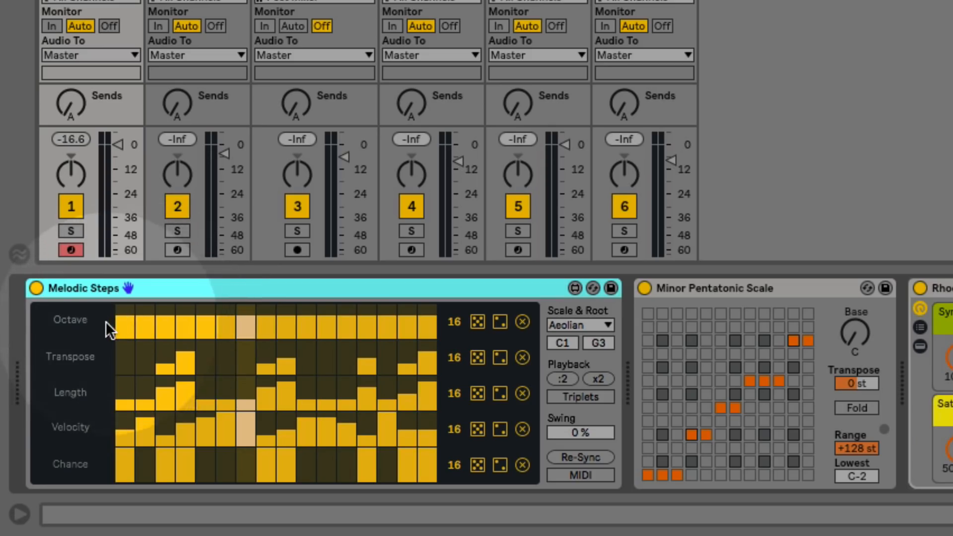
mouse_move(103, 400)
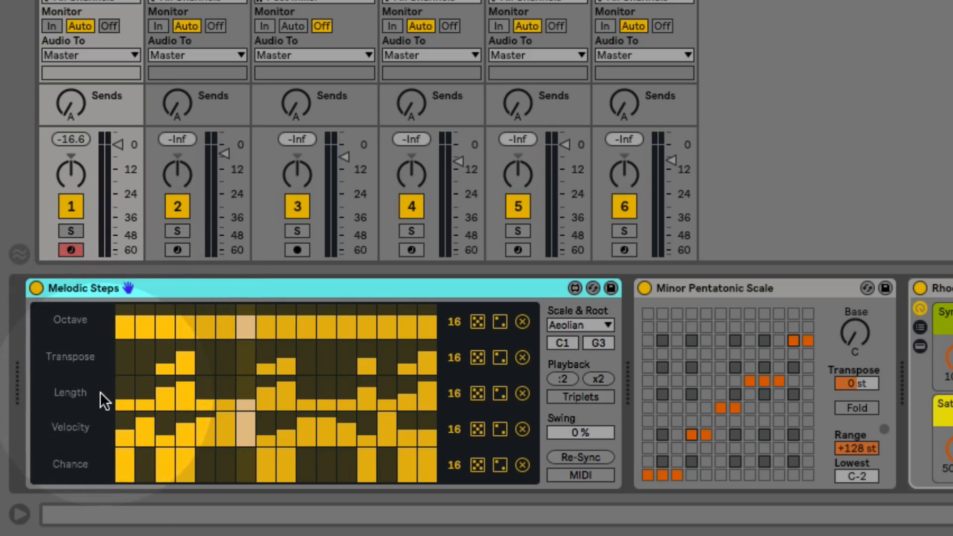
mouse_move(103, 474)
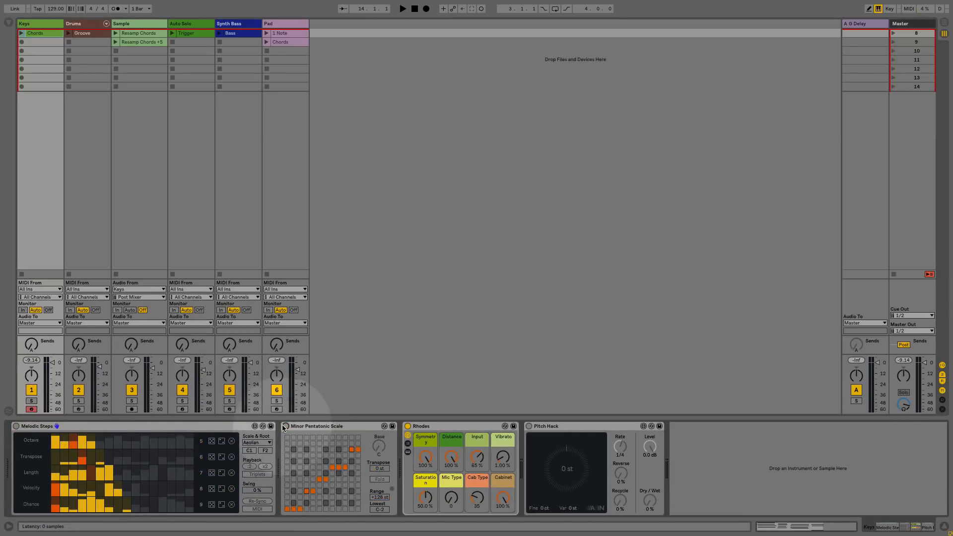
- Show the Drums track's chain with Melodic Steps feeding the Drum Rack
click(85, 24)
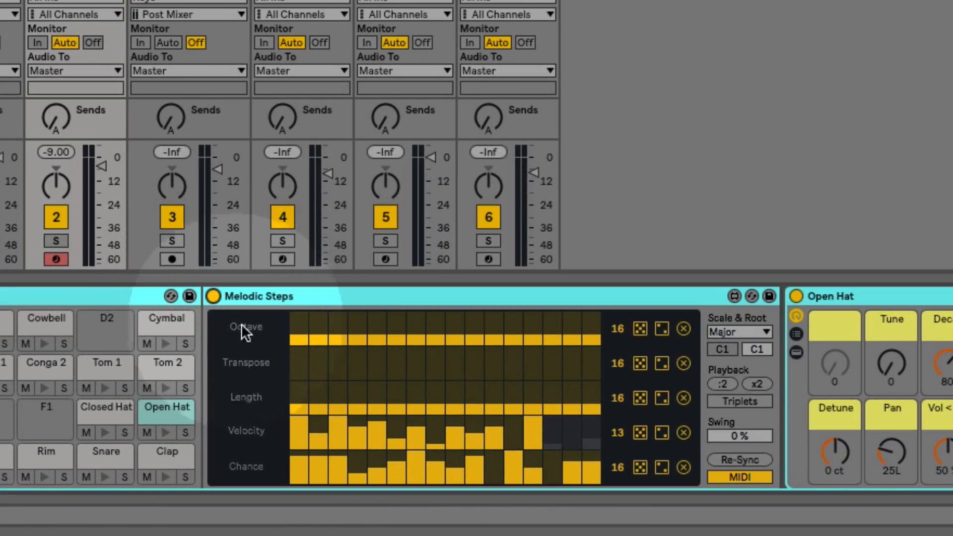
mouse_move(269, 407)
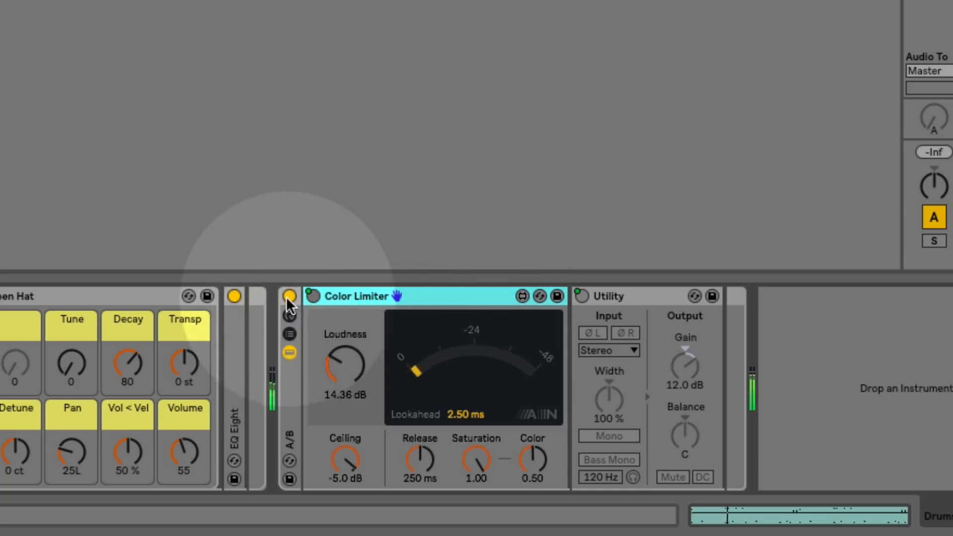
- Select the Color Limiter and Utility rack and show its macro controls
click(289, 297)
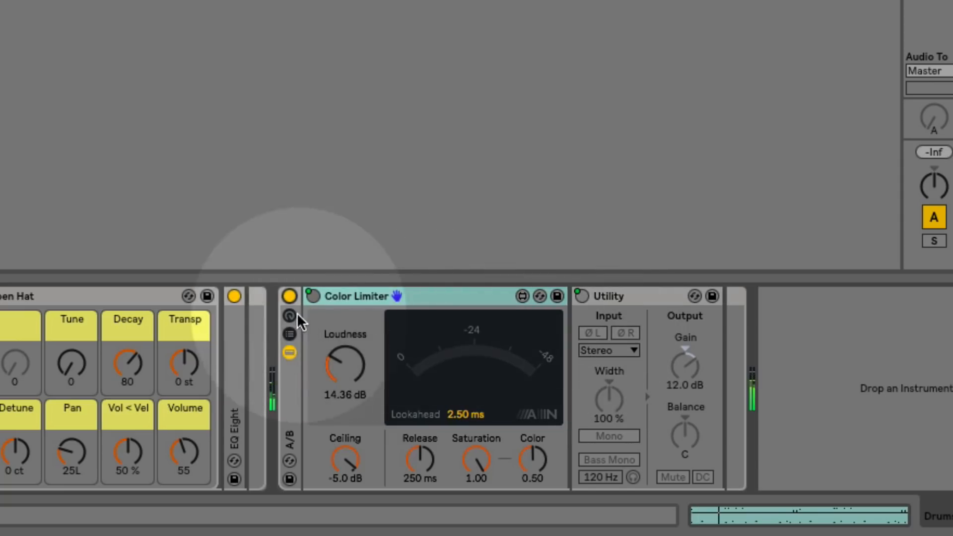
click(289, 316)
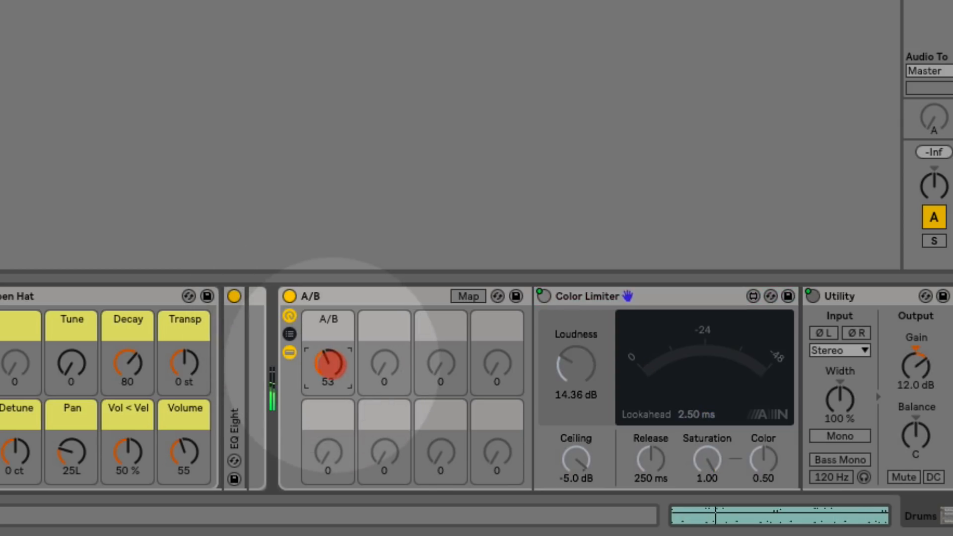
- Sweep the A/B macro between Utility and Color Limiter, settling around 69
click(327, 365)
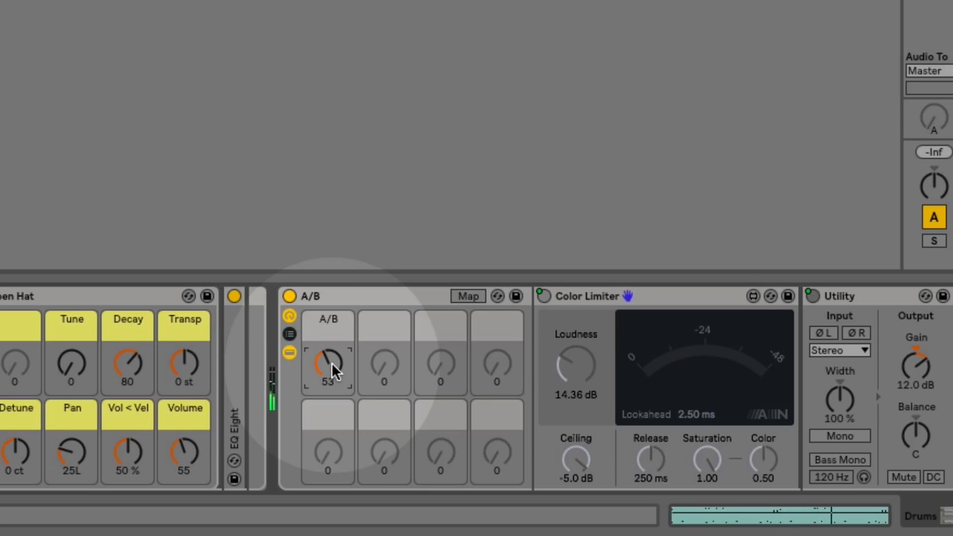
drag(328, 365, 327, 340)
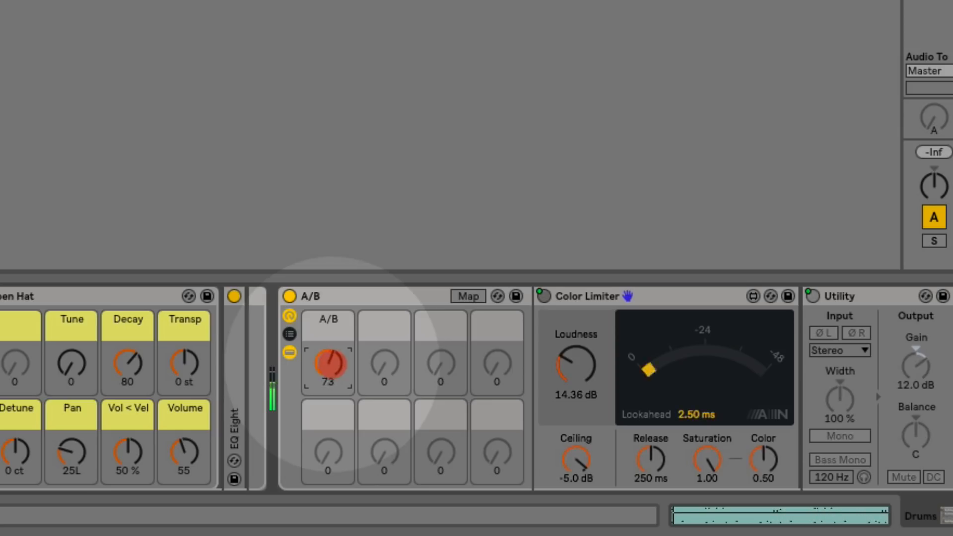
drag(328, 364, 333, 358)
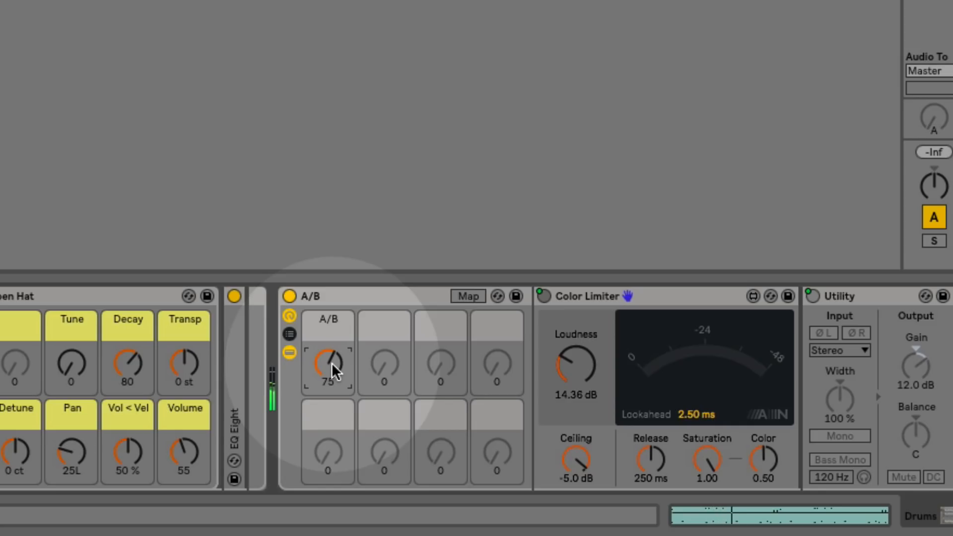
click(327, 365)
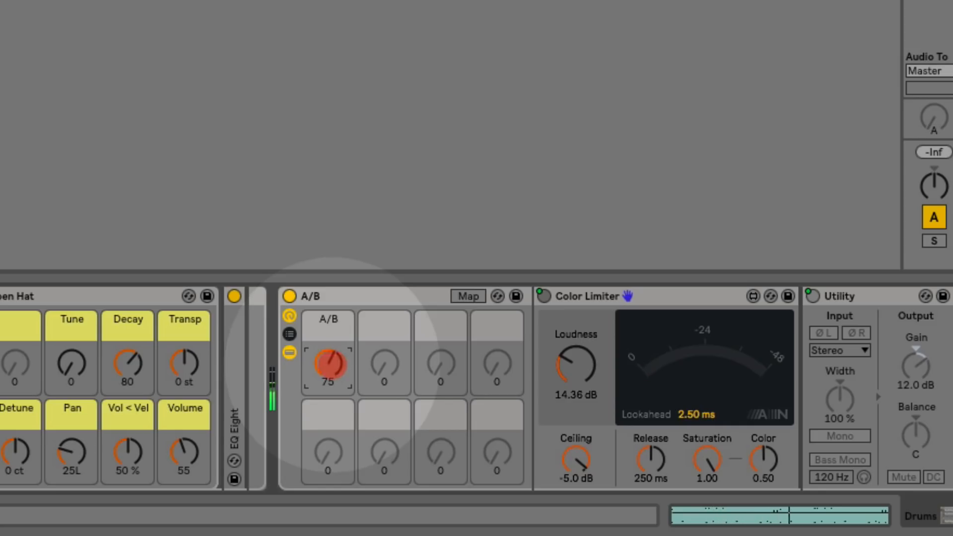
drag(327, 365, 333, 374)
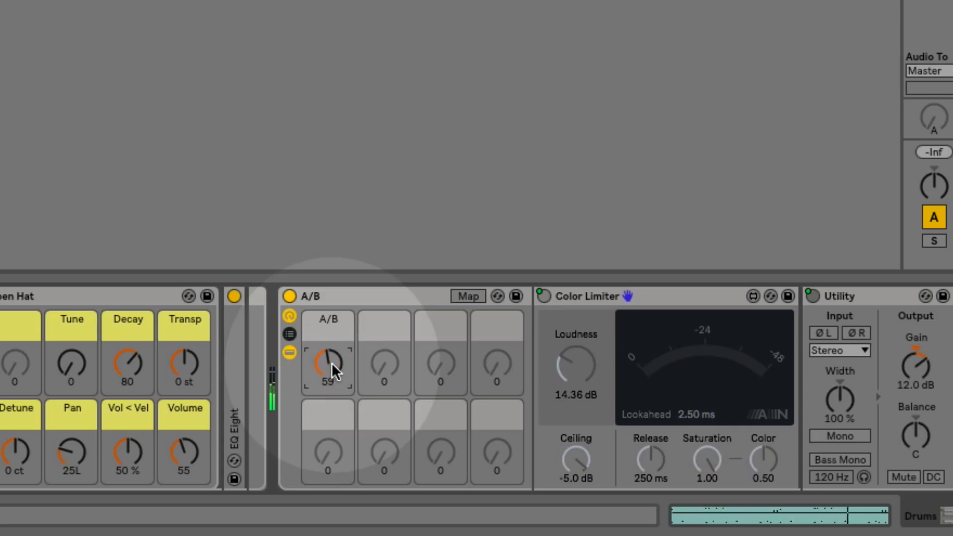
drag(327, 365, 327, 341)
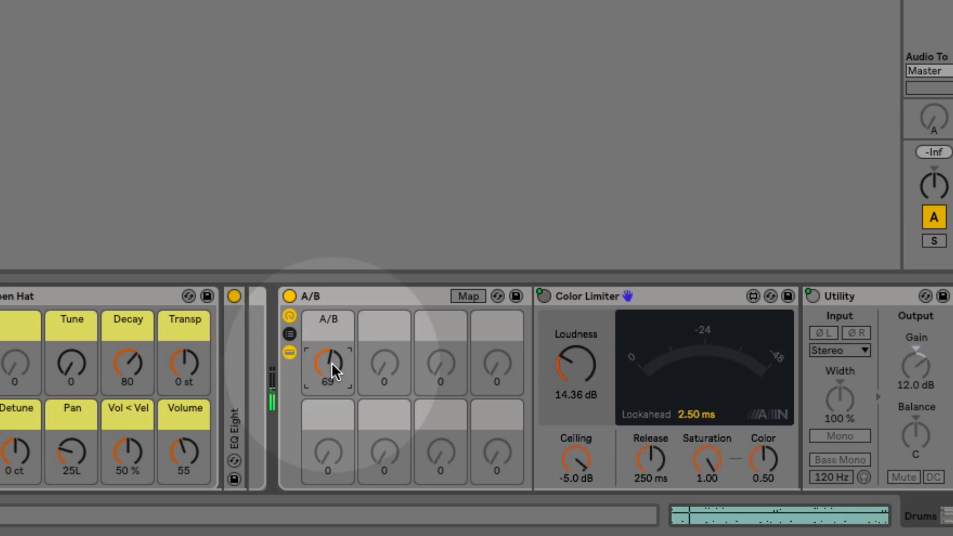
mouse_move(352, 373)
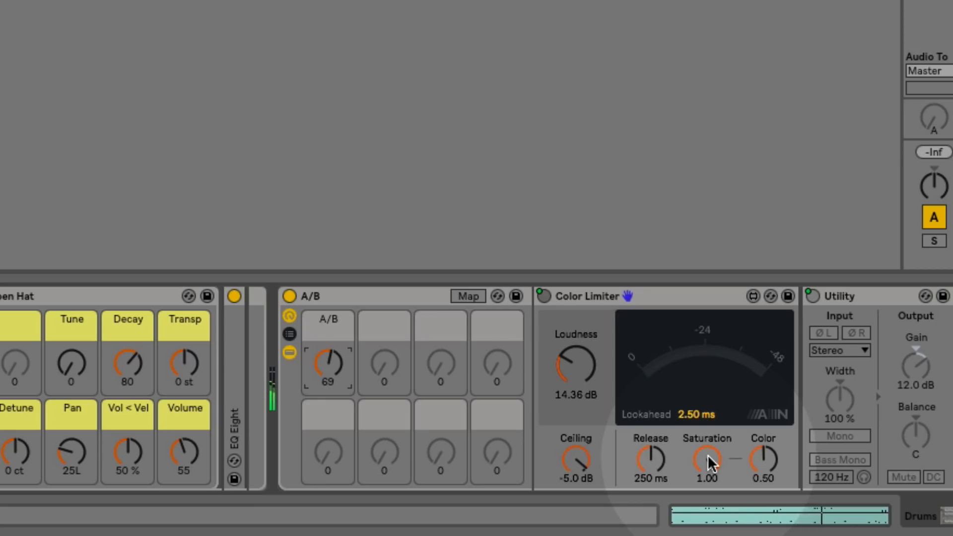
- Adjust Color Limiter's Saturation, then sweep Color from 0.50 to 0.09 and up to 0.98
drag(705, 459, 705, 480)
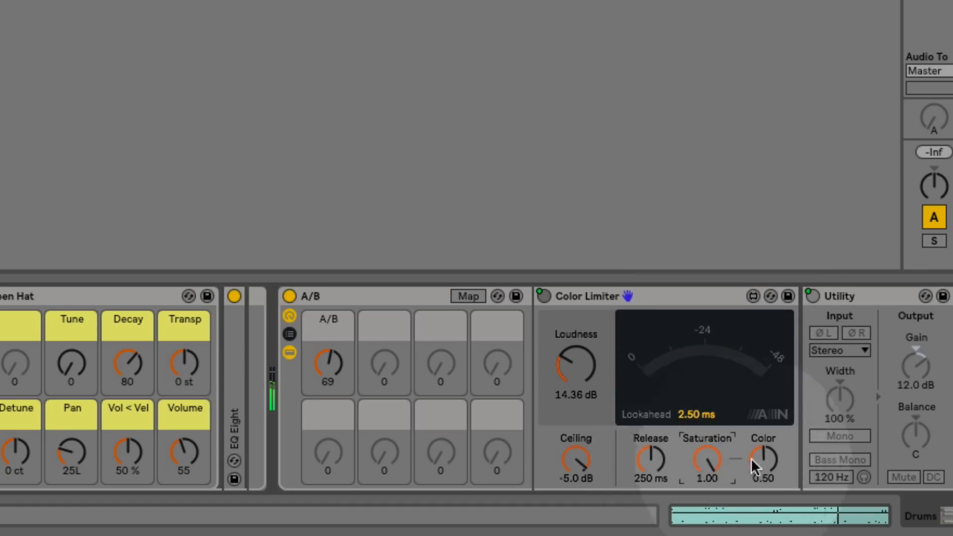
mouse_move(780, 466)
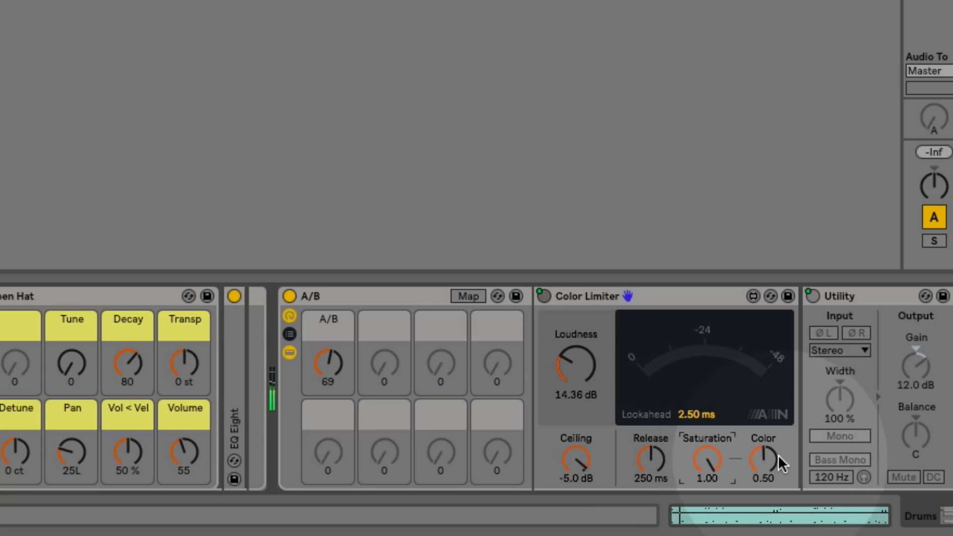
drag(764, 459, 764, 493)
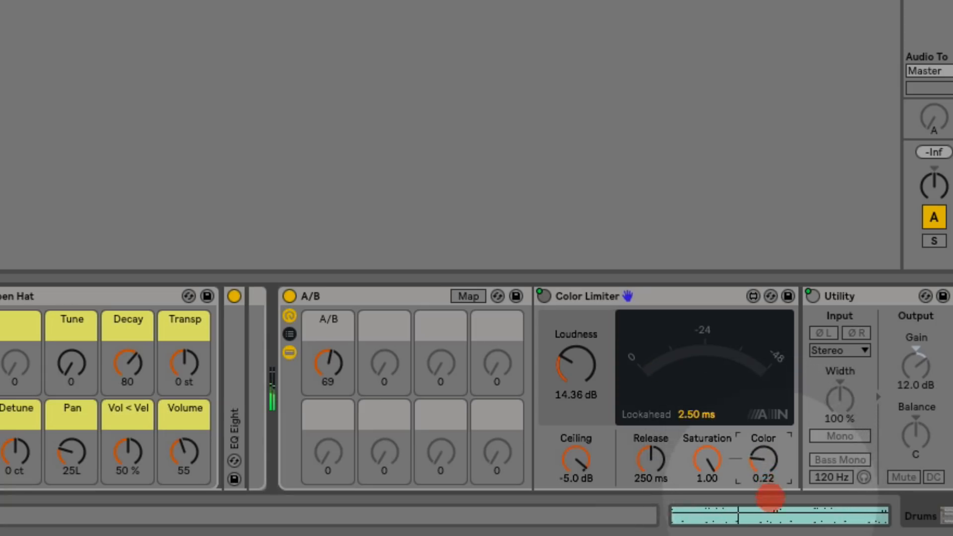
drag(763, 458, 763, 480)
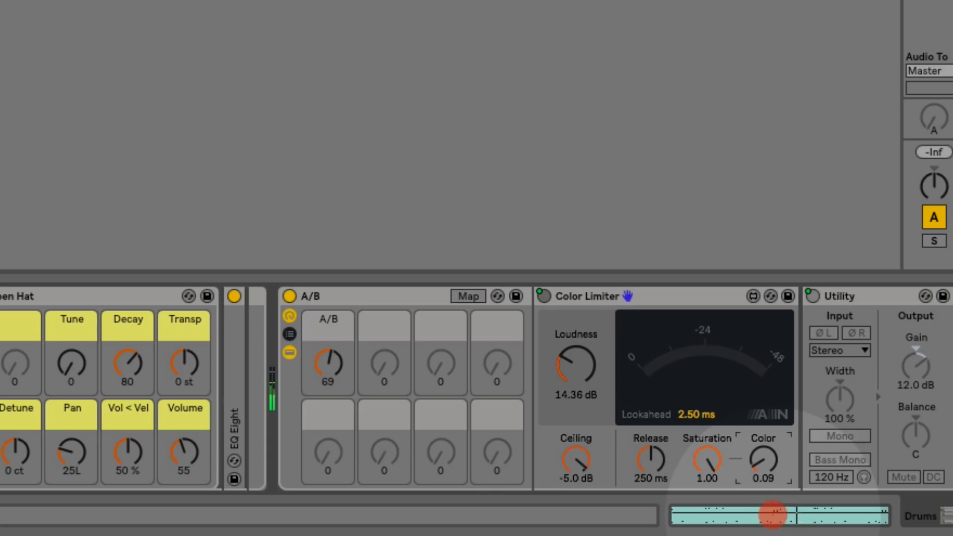
drag(764, 459, 764, 402)
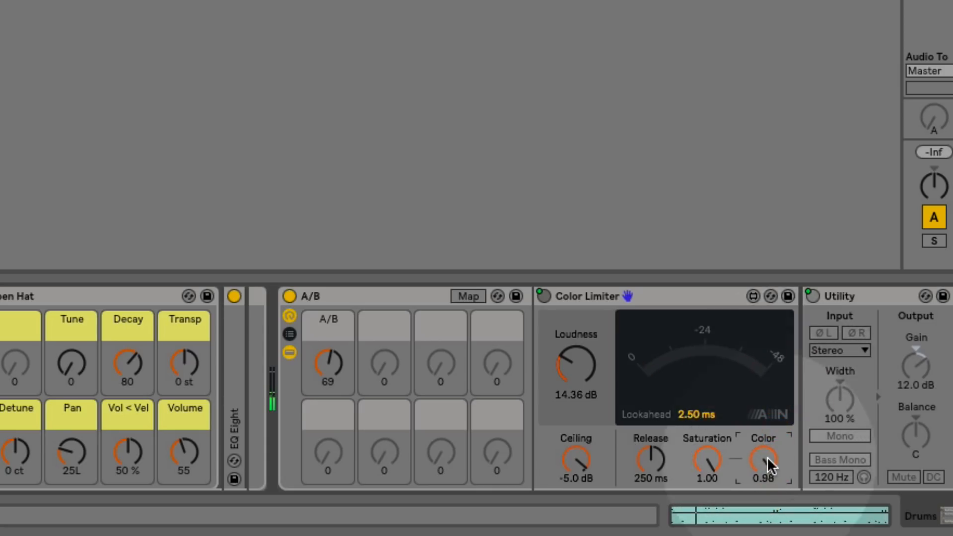
drag(763, 460, 764, 471)
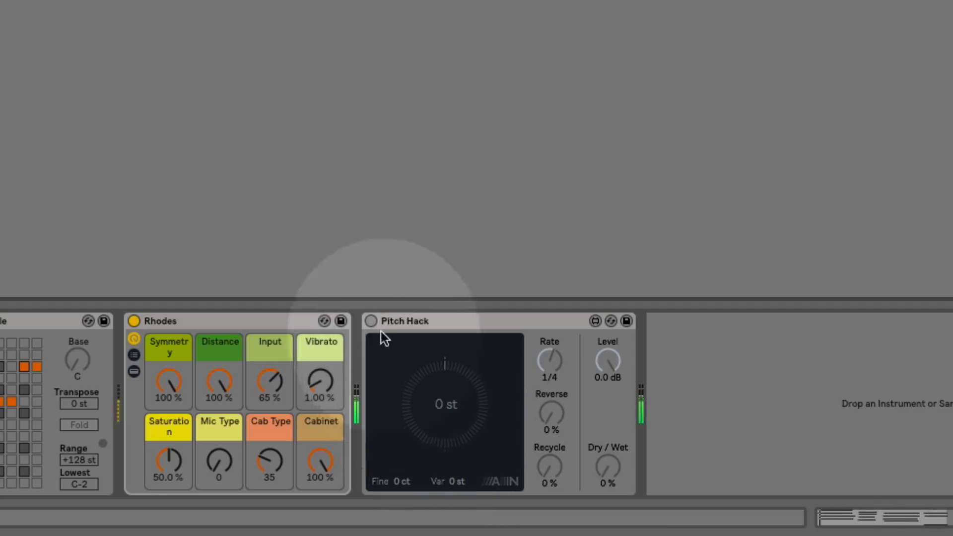
- Switch on Pitch Hack with Transpose +12 st and Dry/Wet 50%
click(369, 322)
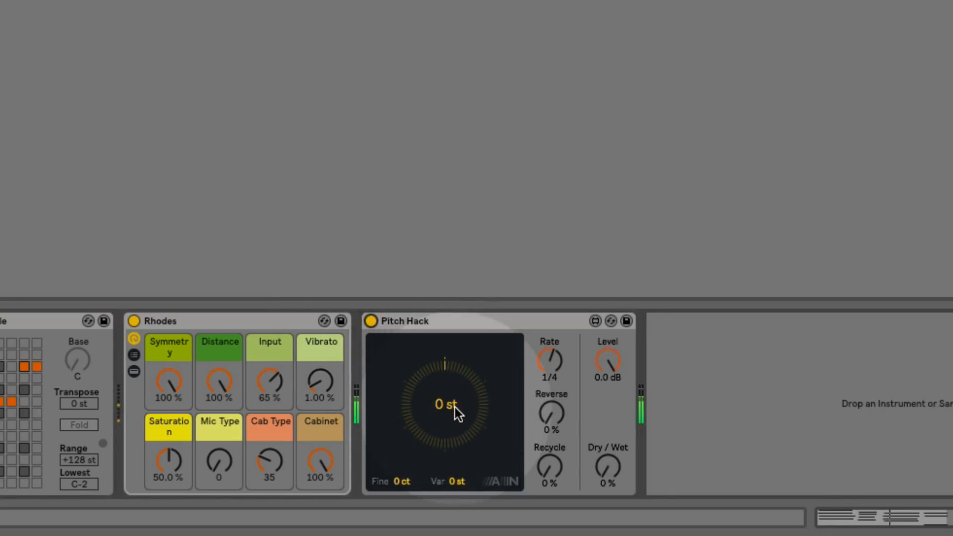
drag(446, 413, 446, 365)
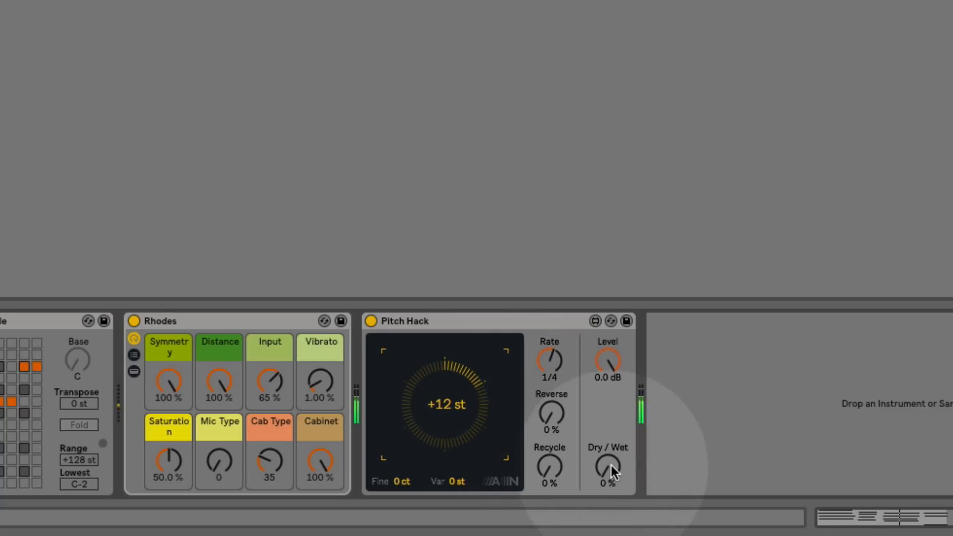
drag(607, 466, 607, 453)
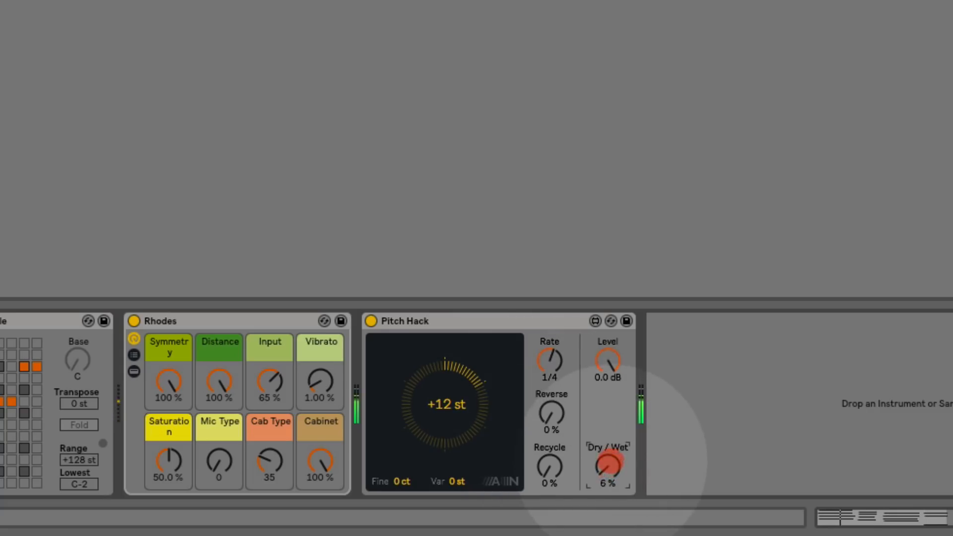
drag(607, 465, 614, 431)
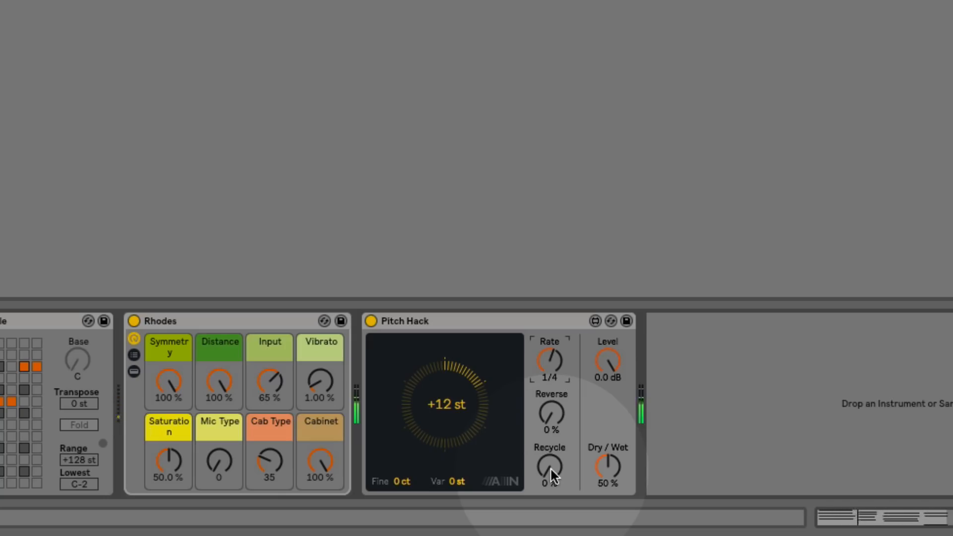
drag(549, 468, 552, 463)
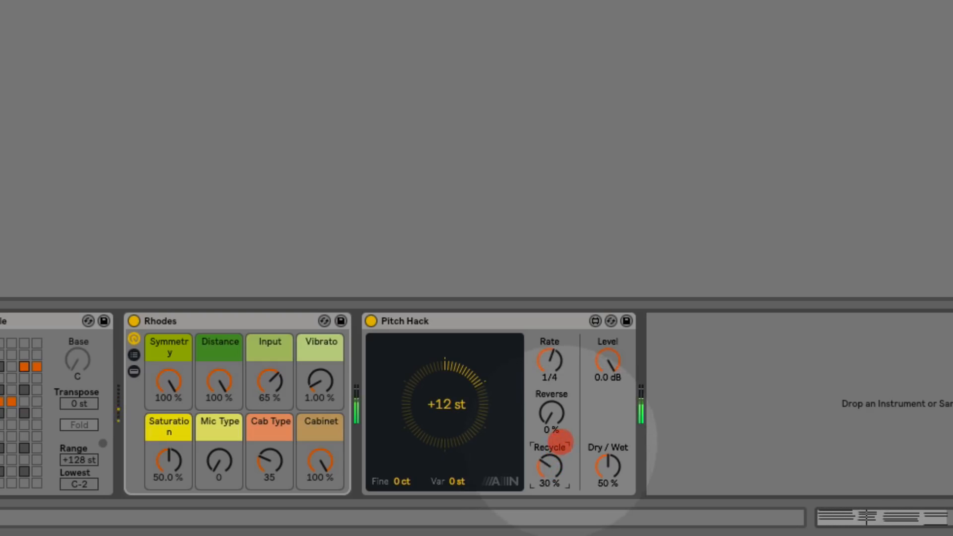
drag(550, 466, 555, 431)
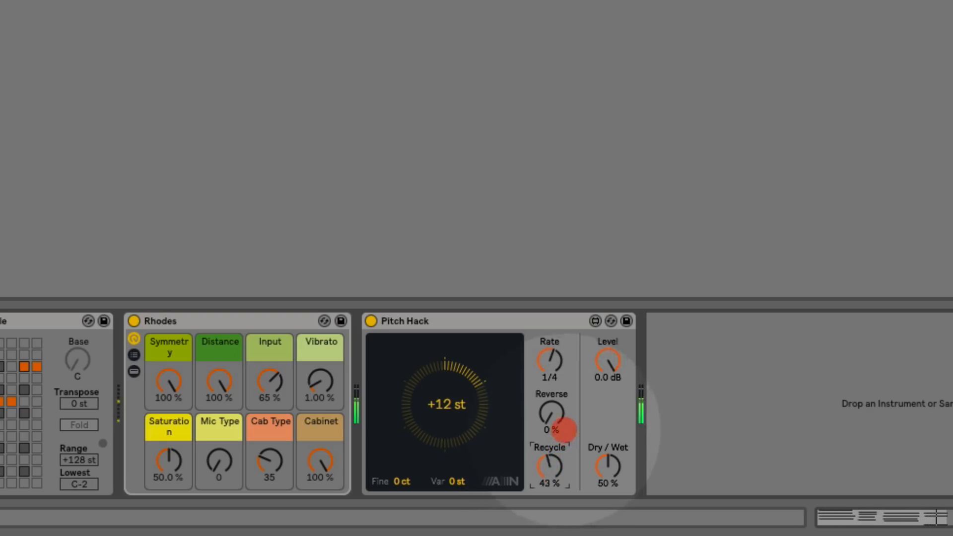
drag(548, 468, 548, 458)
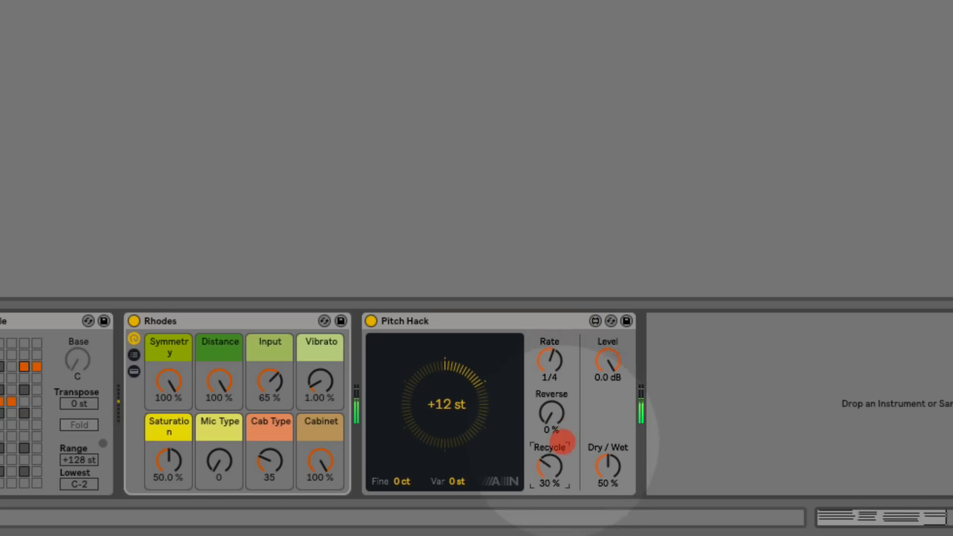
drag(550, 466, 550, 474)
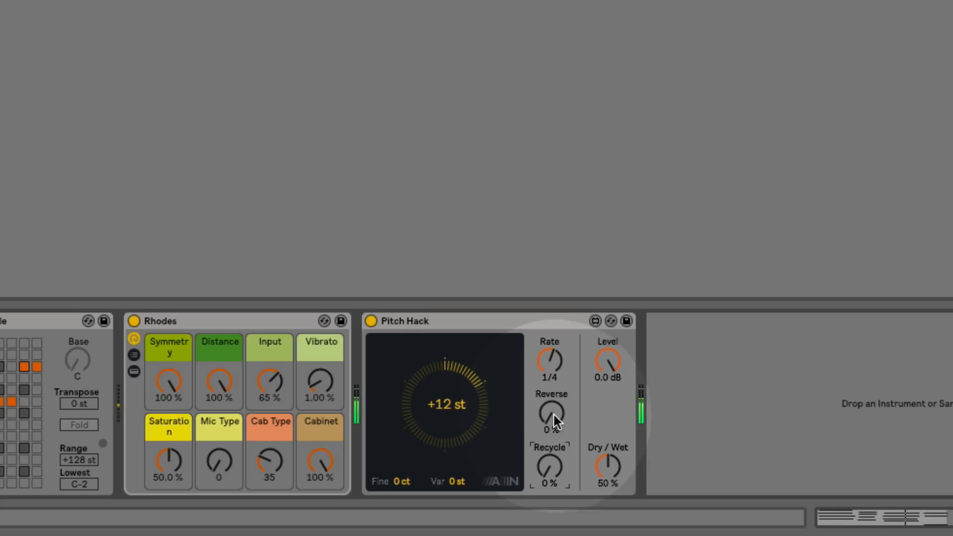
- Raise Pitch Hack's Reverse to 100% with Transpose back at 0 st
drag(549, 416, 553, 401)
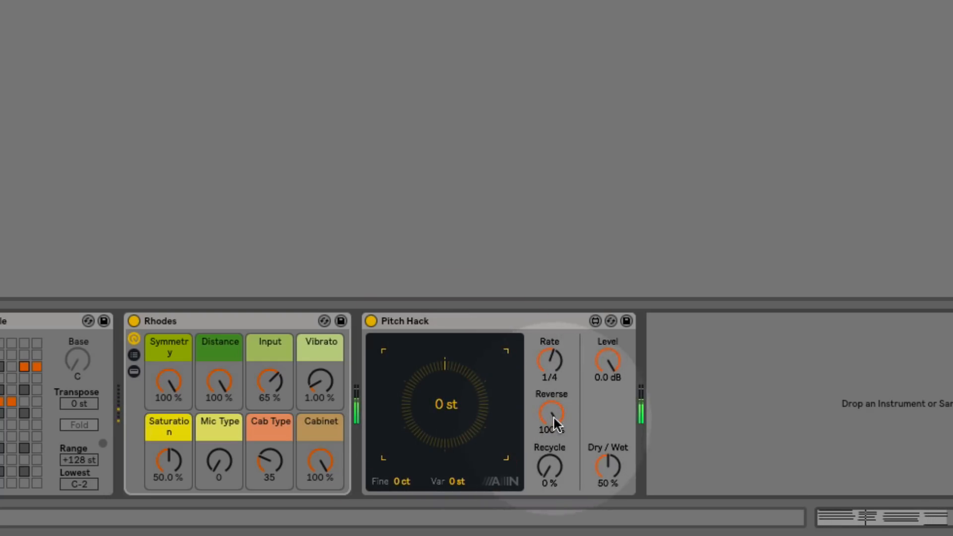
drag(607, 466, 611, 452)
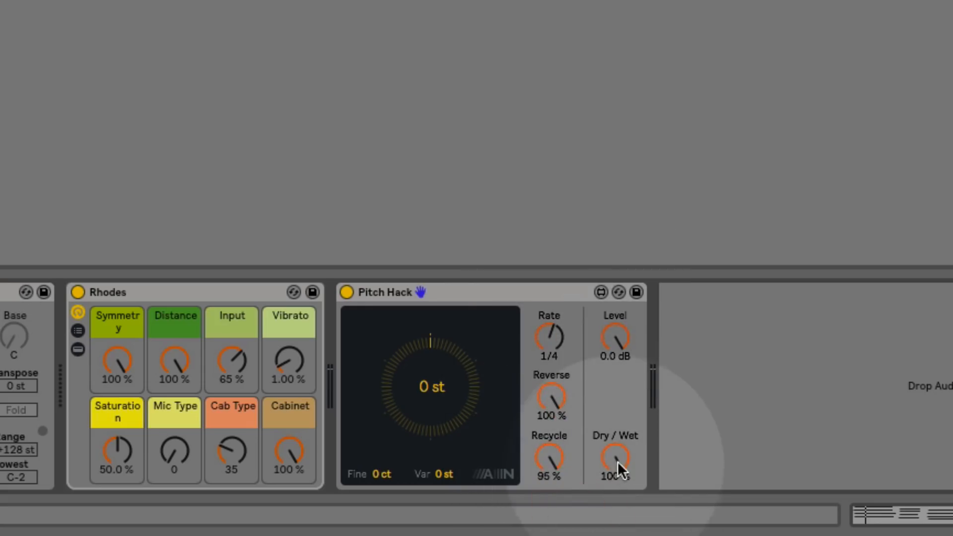
mouse_move(619, 465)
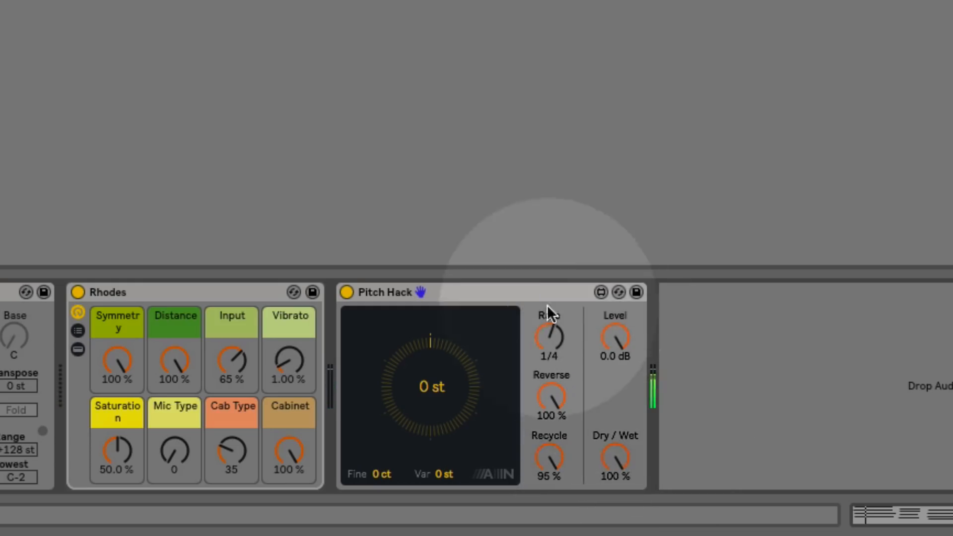
mouse_move(553, 339)
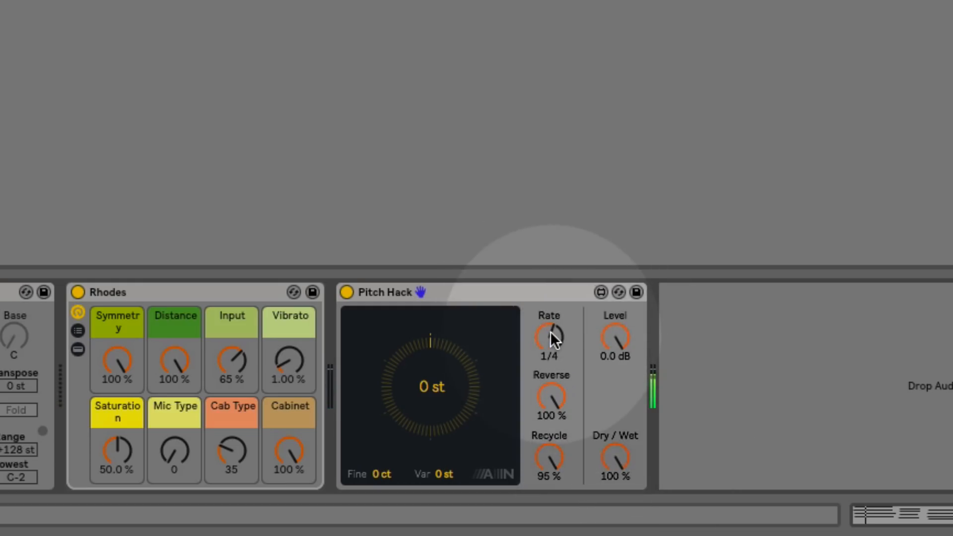
drag(548, 338, 553, 316)
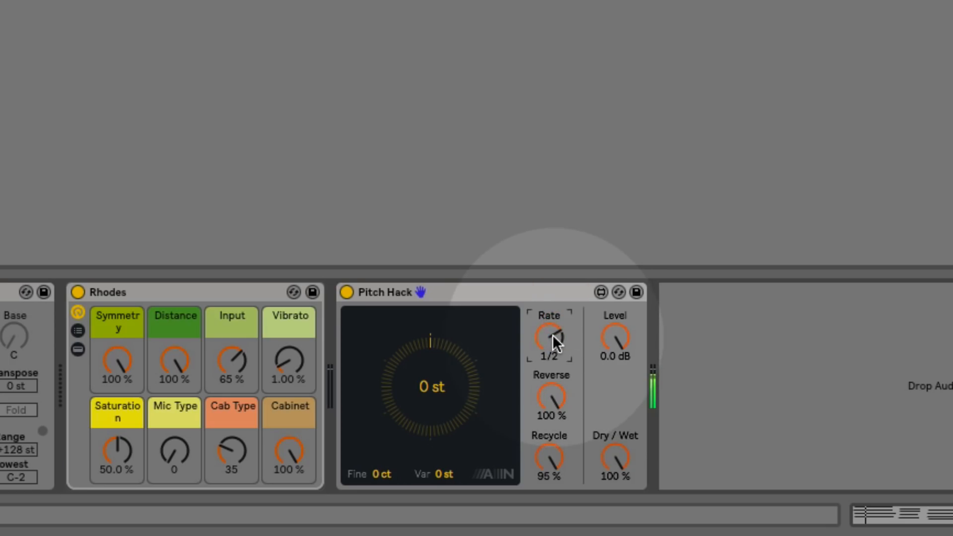
drag(549, 338, 549, 358)
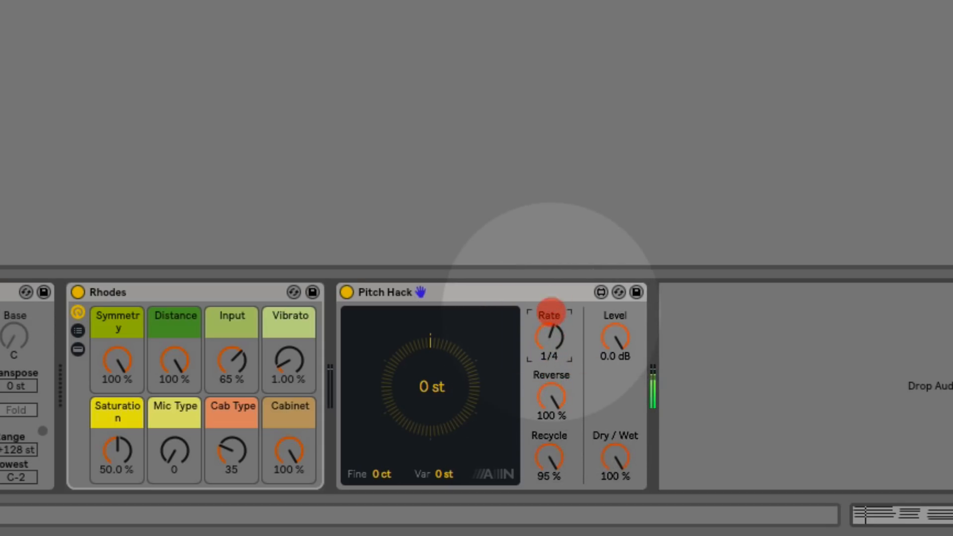
mouse_move(549, 456)
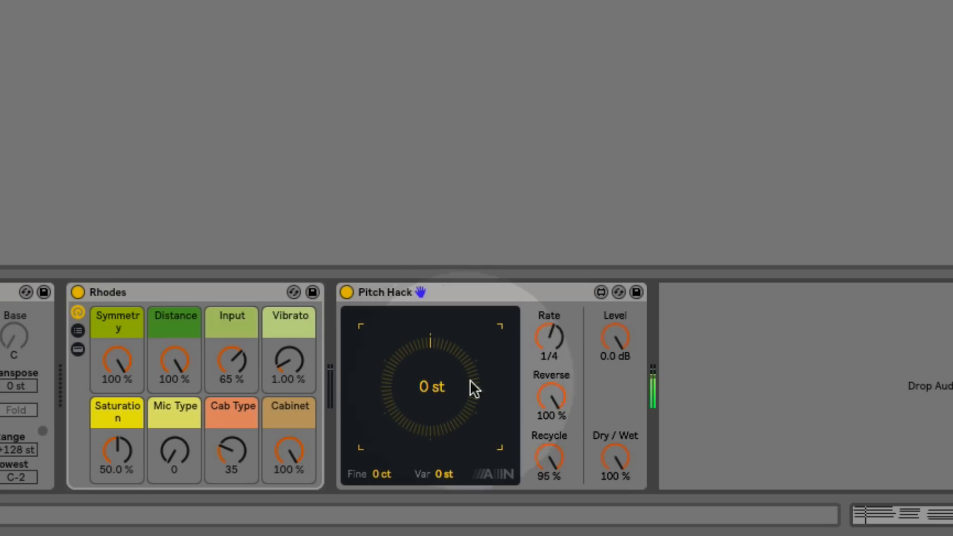
drag(548, 456, 548, 487)
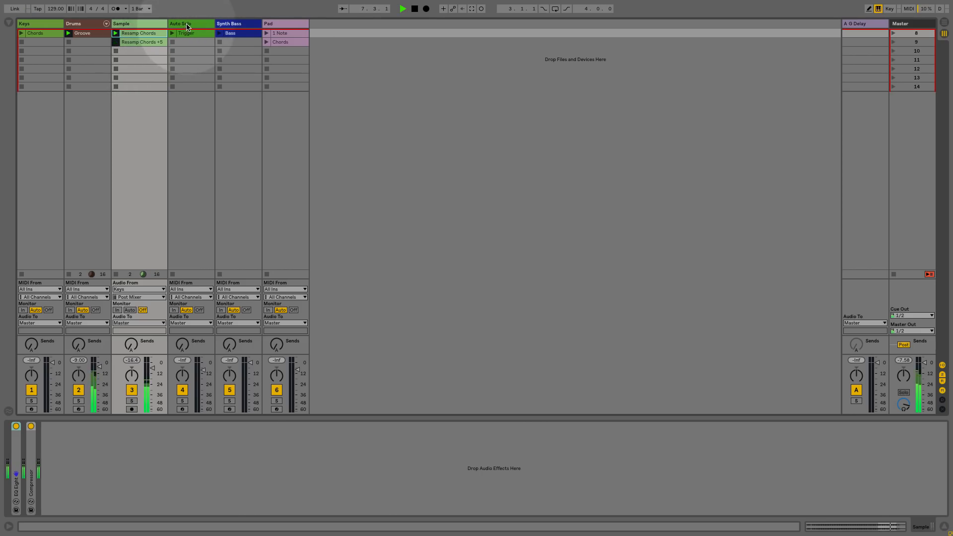
- Show track 4's Melodic Steps, Minor Pentatonic Scale and Rhodes devices
click(180, 23)
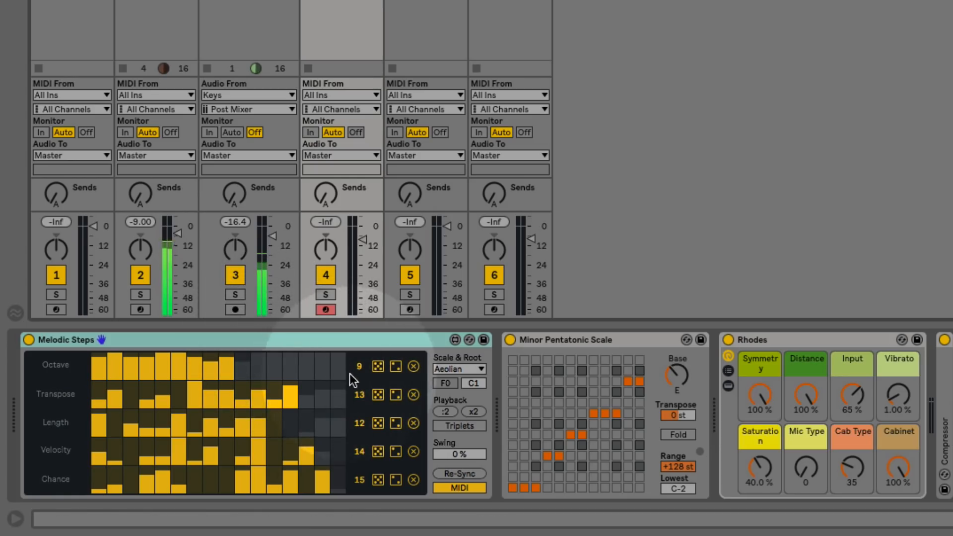
mouse_move(366, 455)
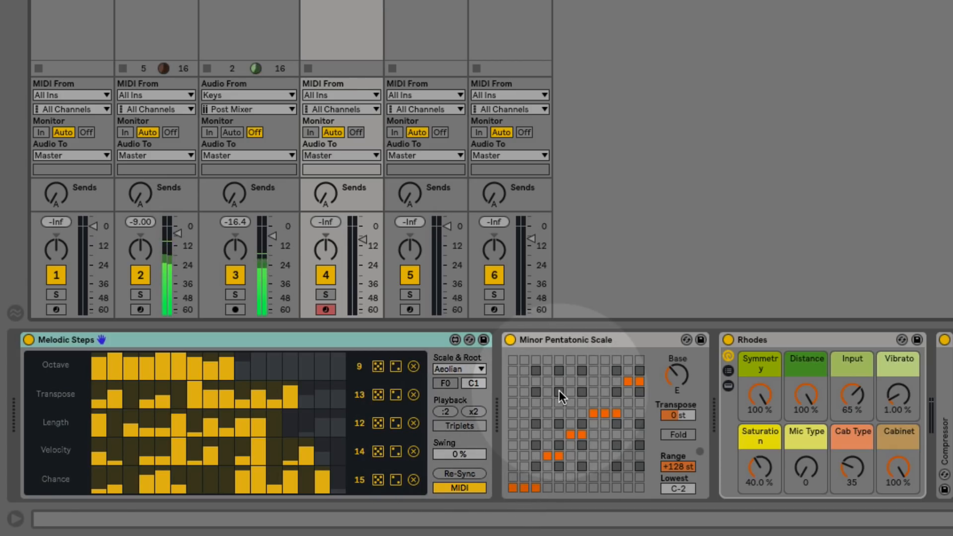
mouse_move(825, 401)
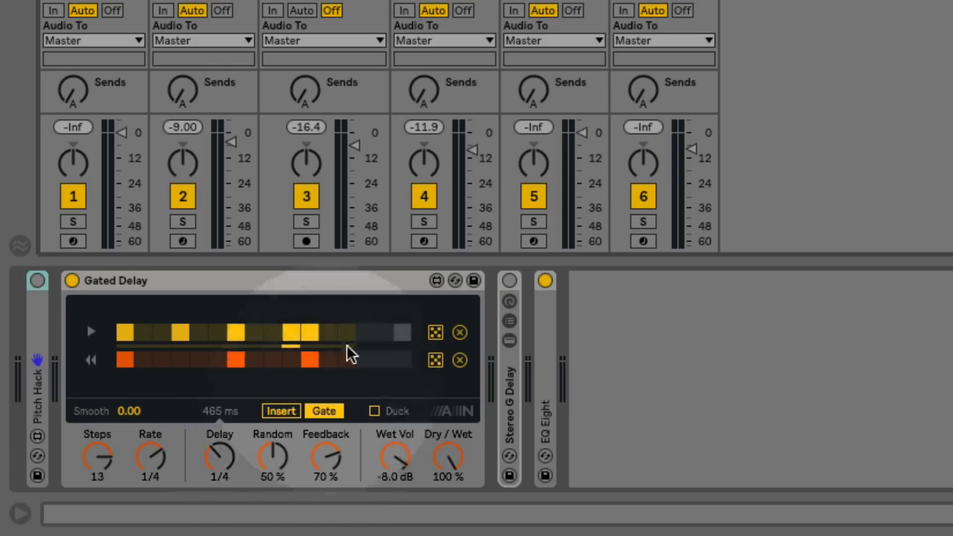
- Show return track A's Pitch Hack, Stereo G Delay and Gated Delay, toggling a gate step
click(424, 222)
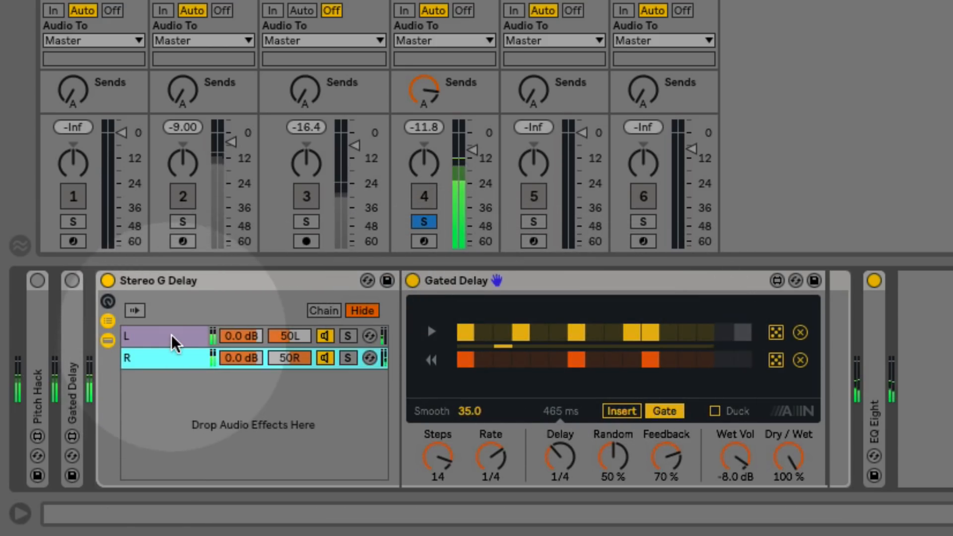
click(170, 336)
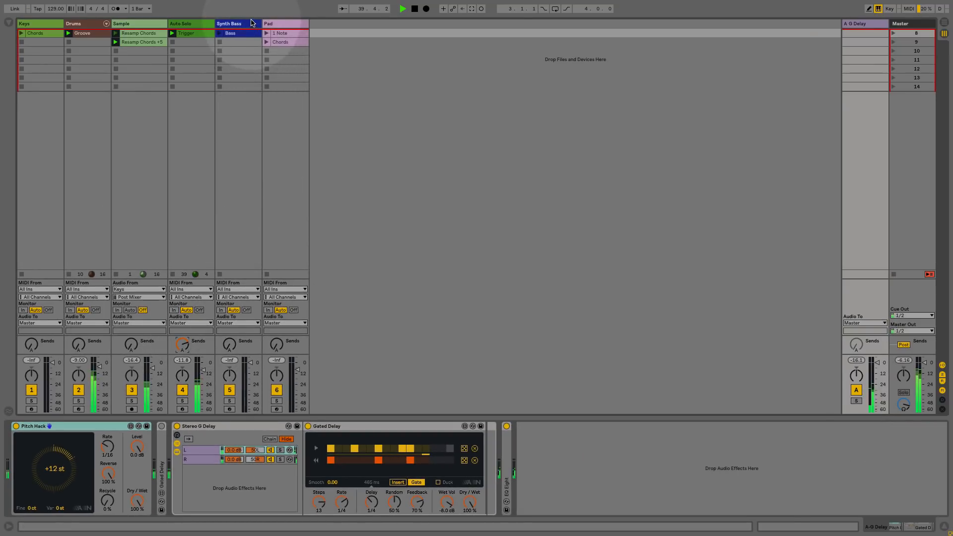
- Display the Synth Bass track's Bass instrument and solo track 5
click(230, 33)
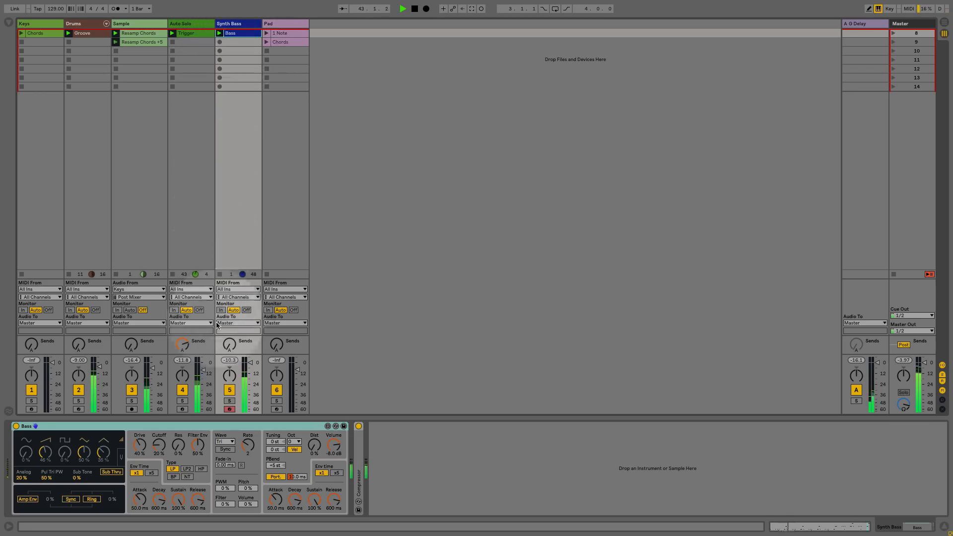
click(229, 400)
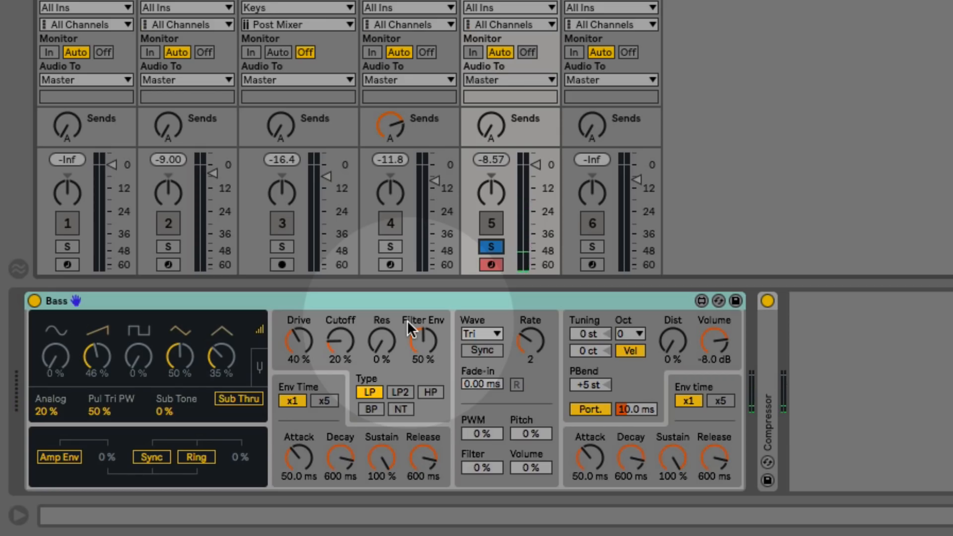
- Select the Pad track and set Poli's low-pass cutoff to 16.9 kHz
click(491, 247)
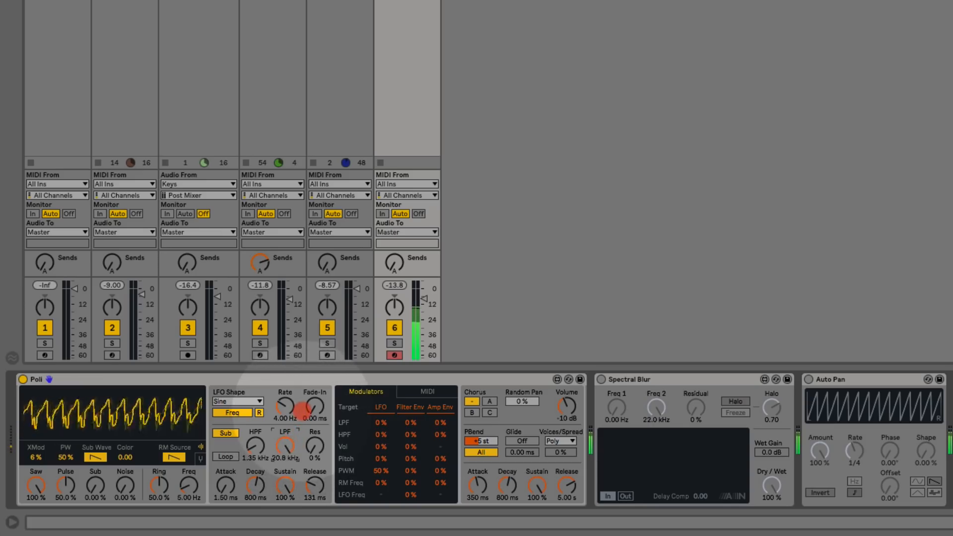
drag(285, 450, 286, 453)
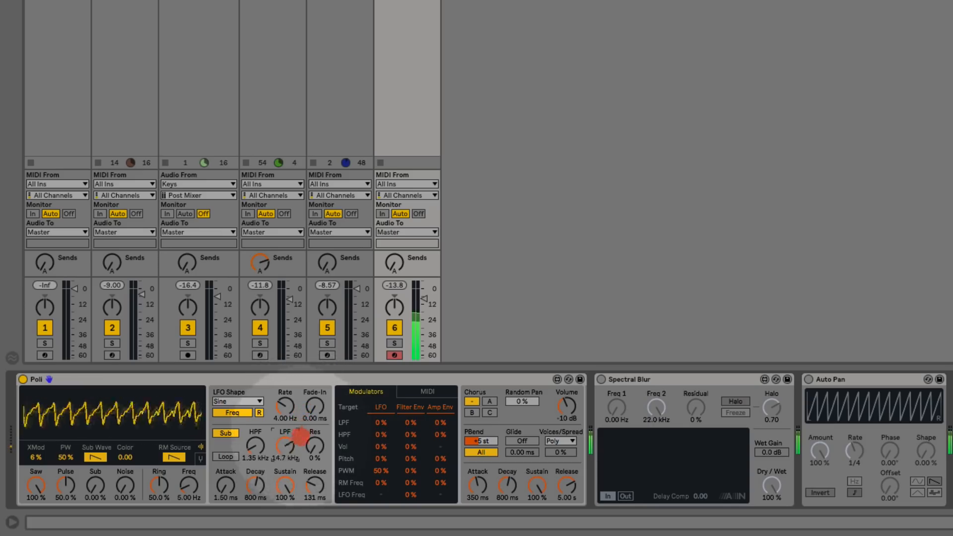
drag(298, 438, 298, 425)
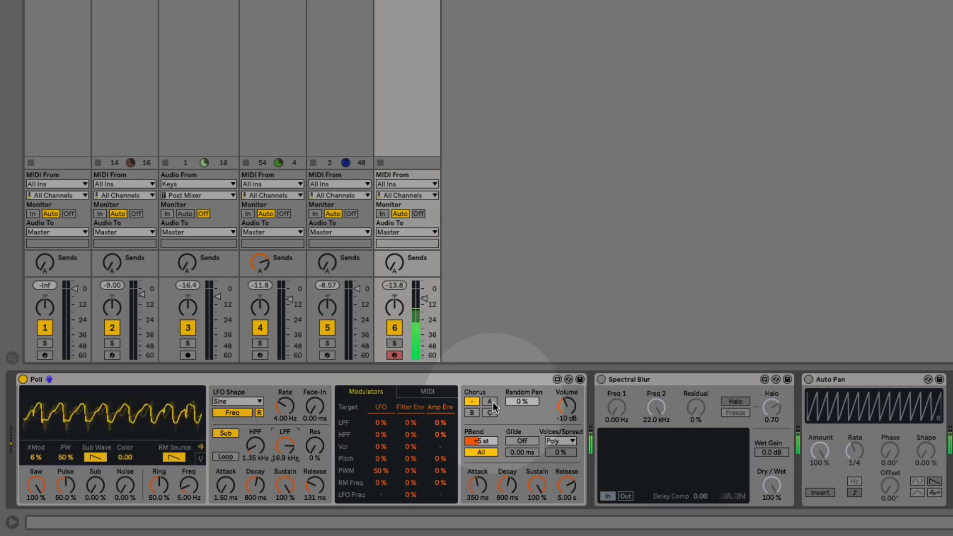
- Step Poli's chorus through modes A, B and C
click(490, 402)
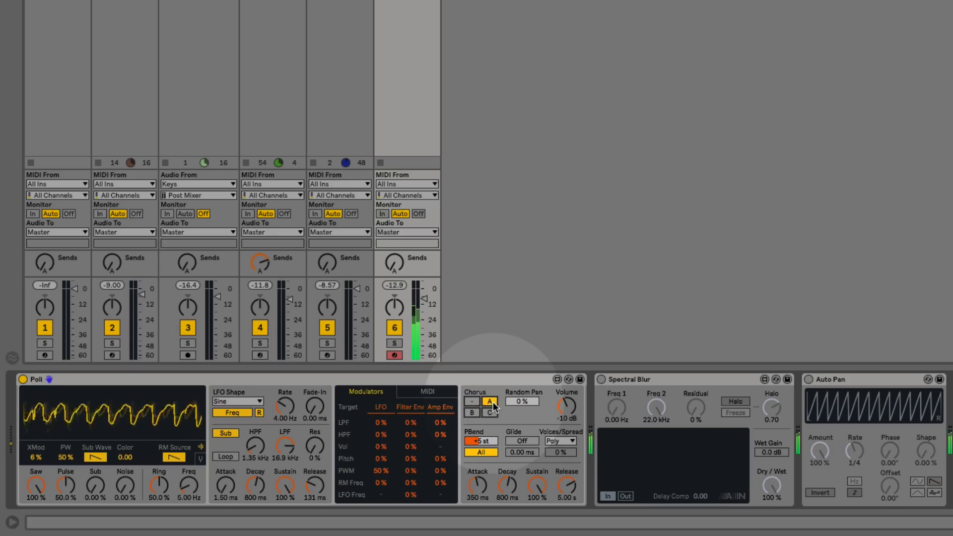
click(472, 413)
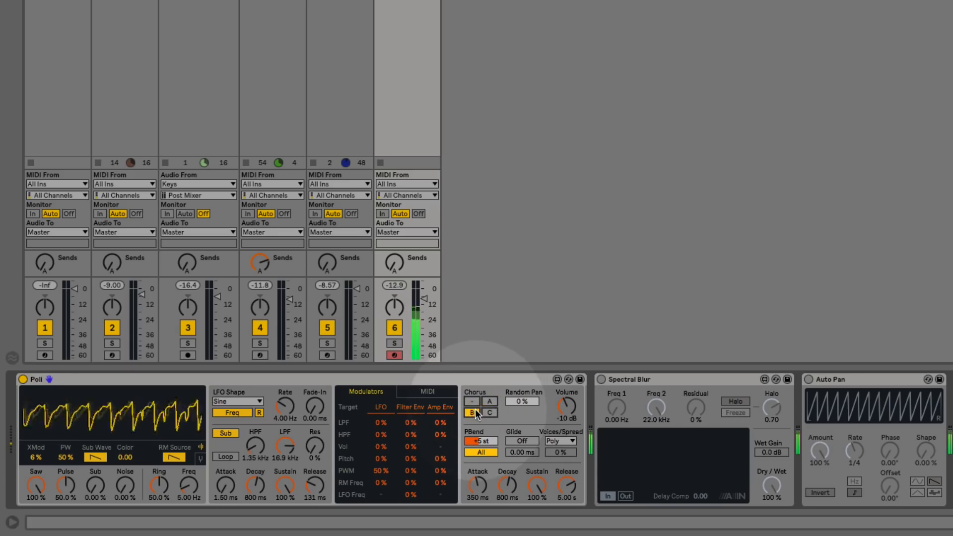
click(489, 413)
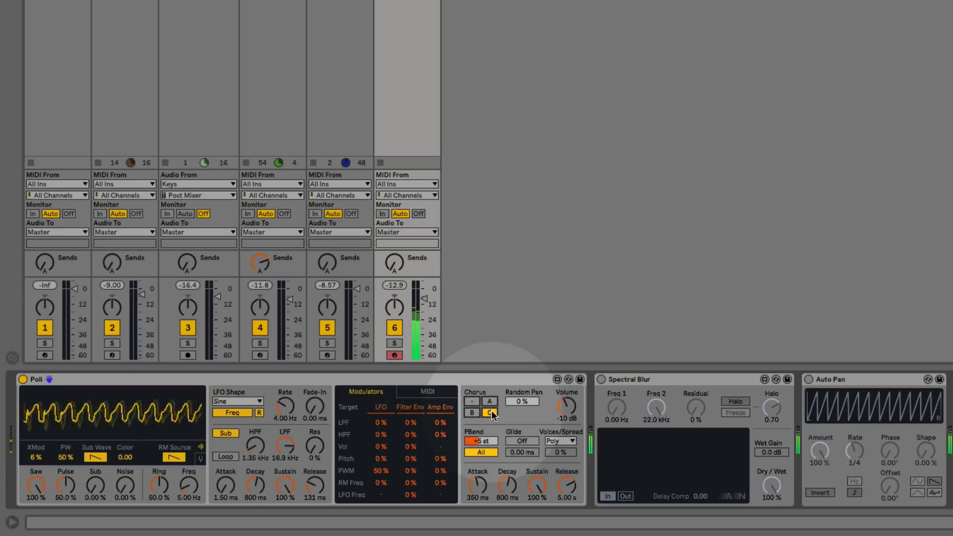
click(472, 401)
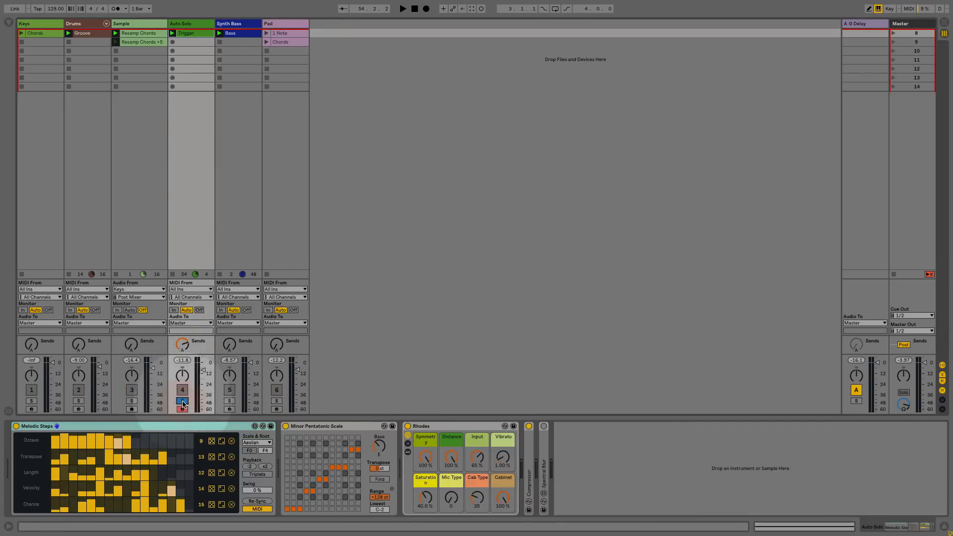
- Switch on Spectral Blur on the Auto Solo track and enable its Halo
click(403, 8)
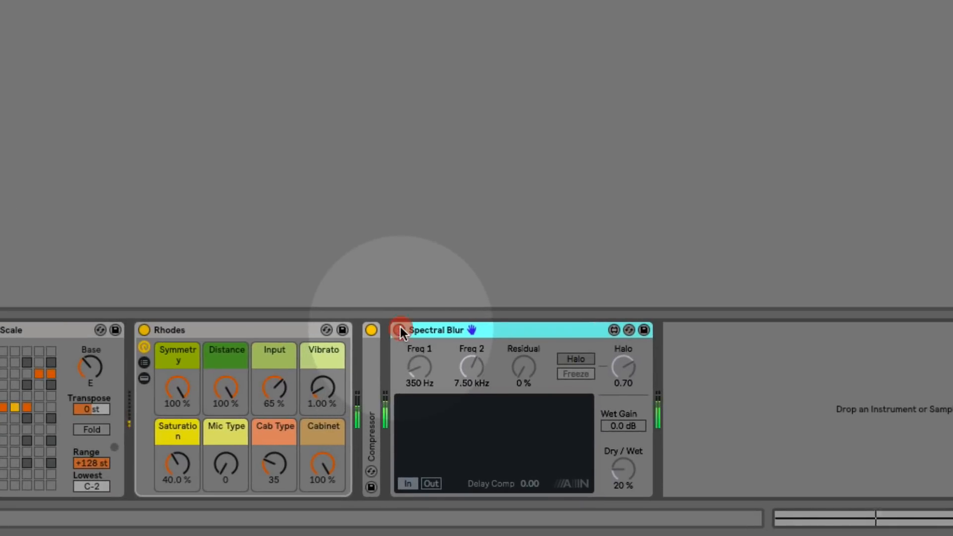
click(398, 330)
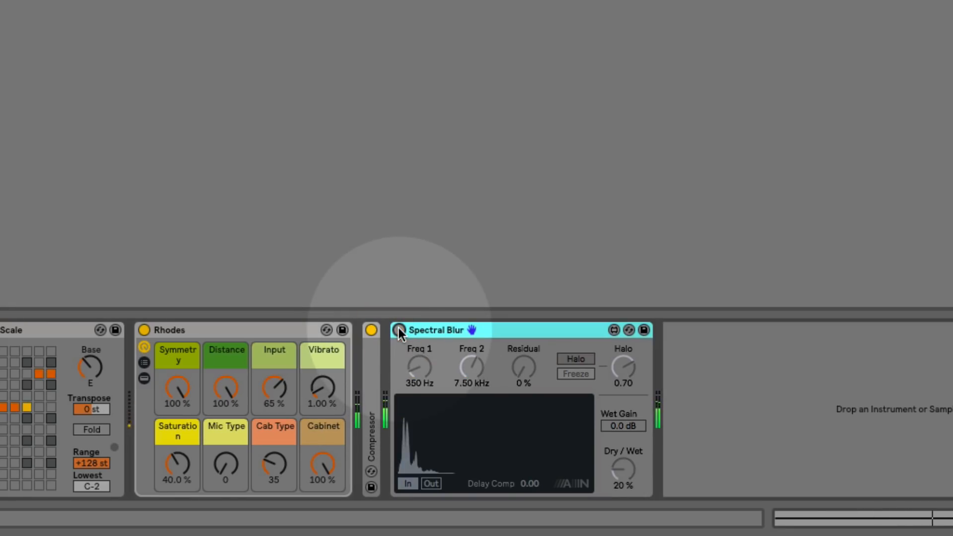
click(575, 373)
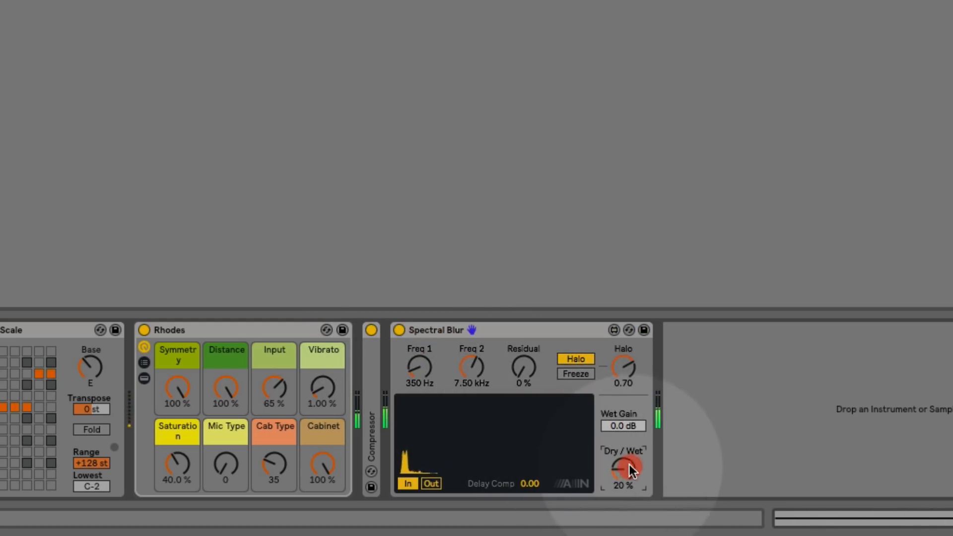
- Set Spectral Blur's Halo amount to 0.80 and raise Dry/Wet to about 35%
drag(624, 469, 624, 459)
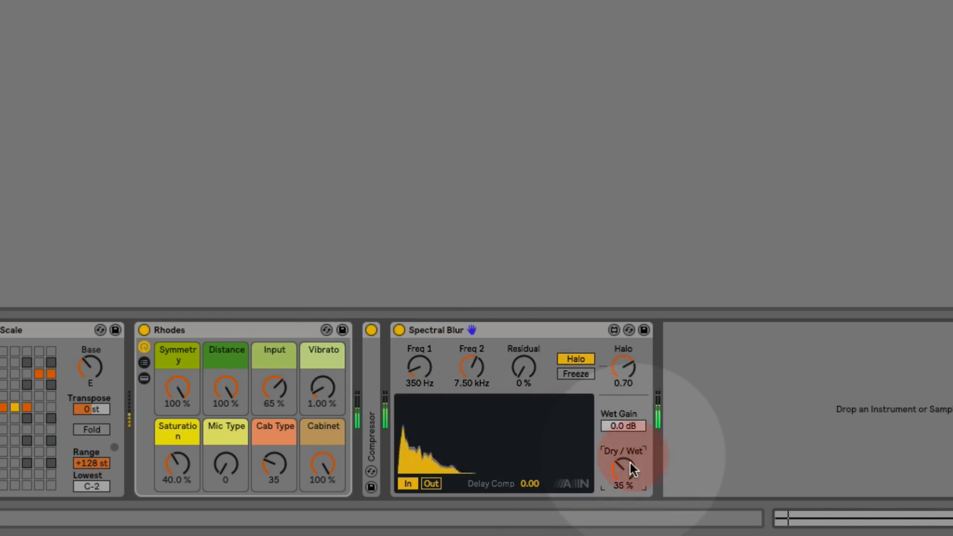
drag(623, 371, 623, 395)
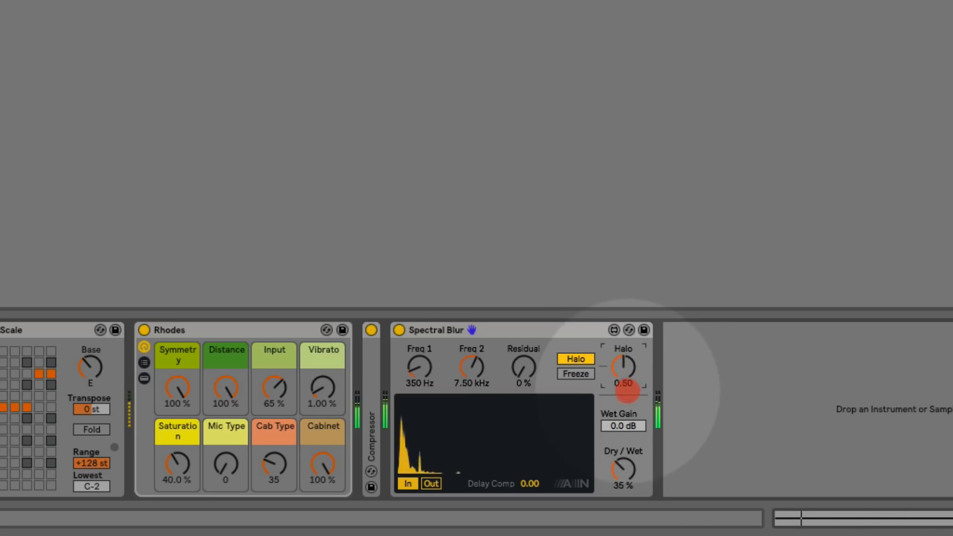
drag(623, 368, 623, 362)
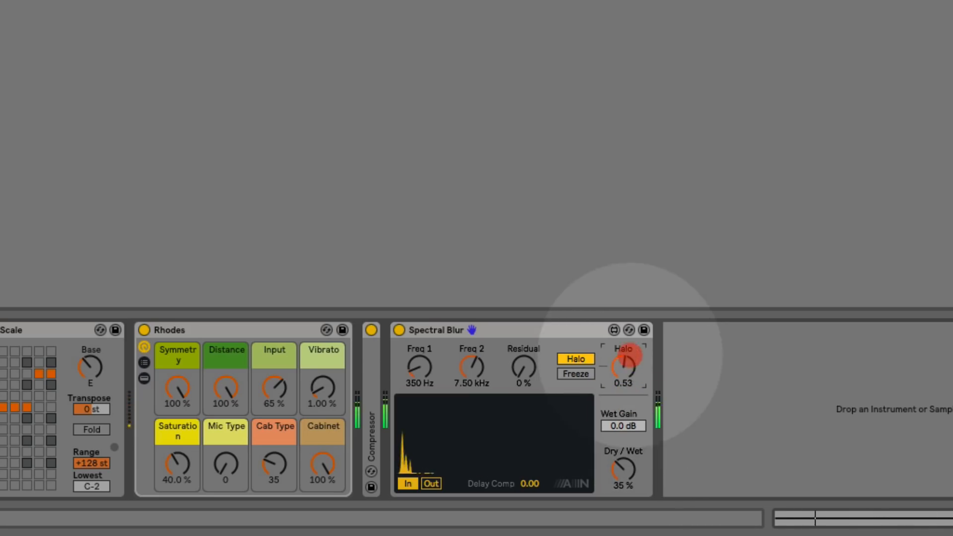
drag(623, 367, 623, 356)
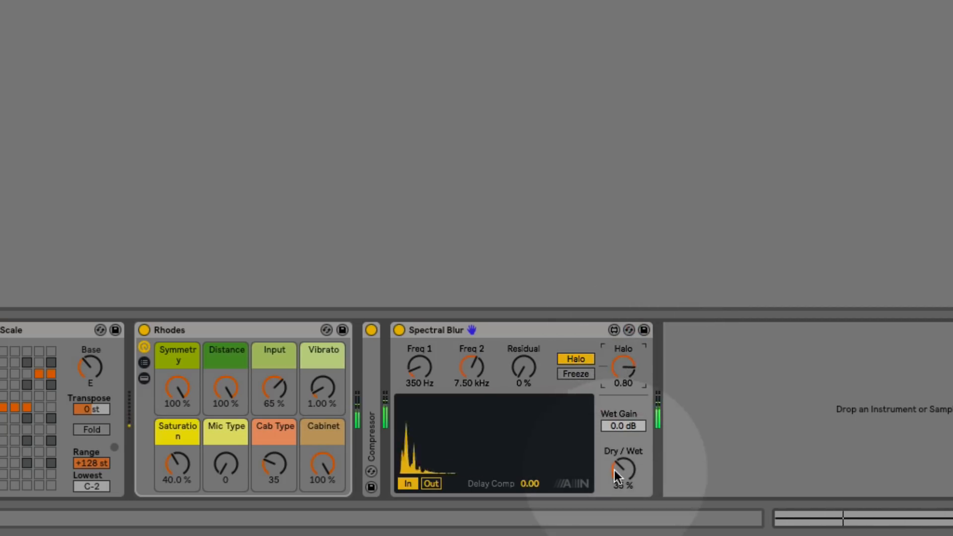
drag(623, 471, 623, 483)
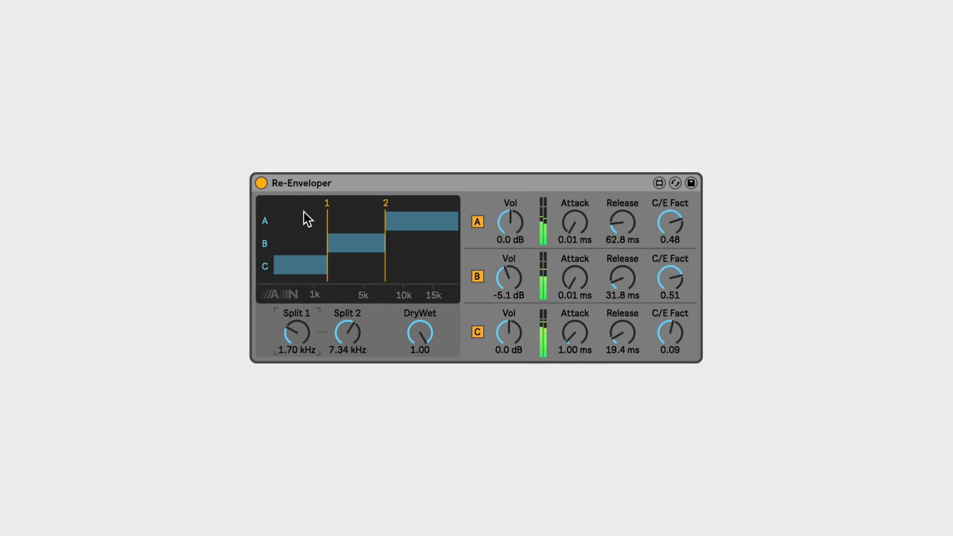
mouse_move(435, 236)
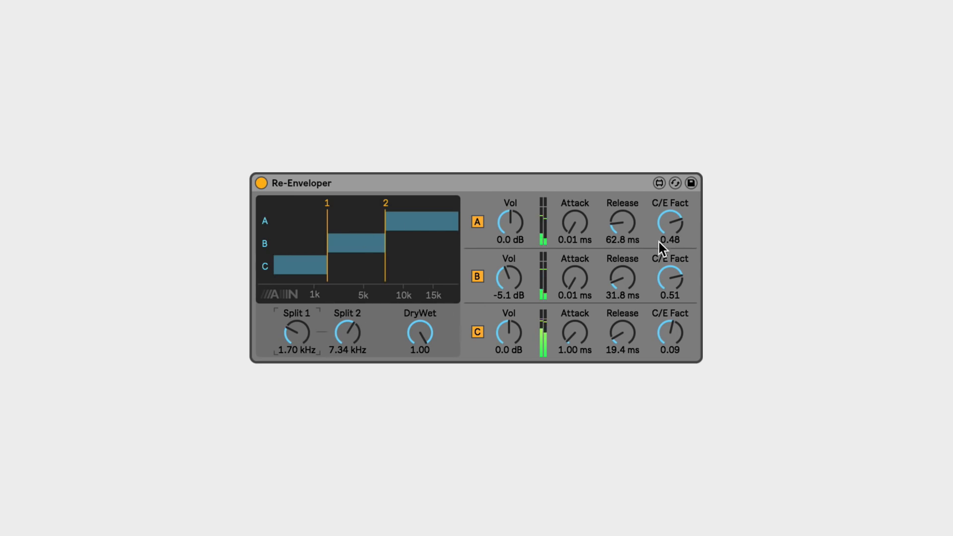
mouse_move(675, 244)
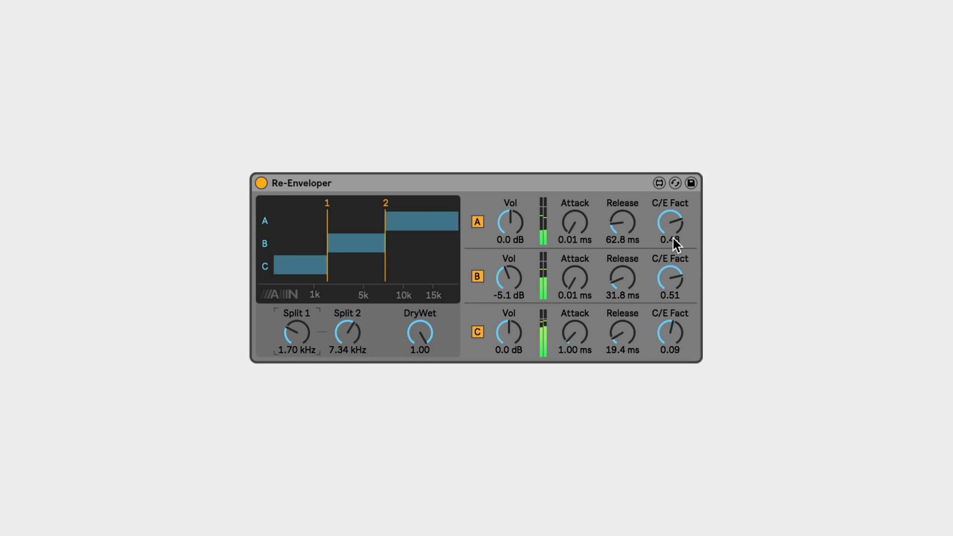